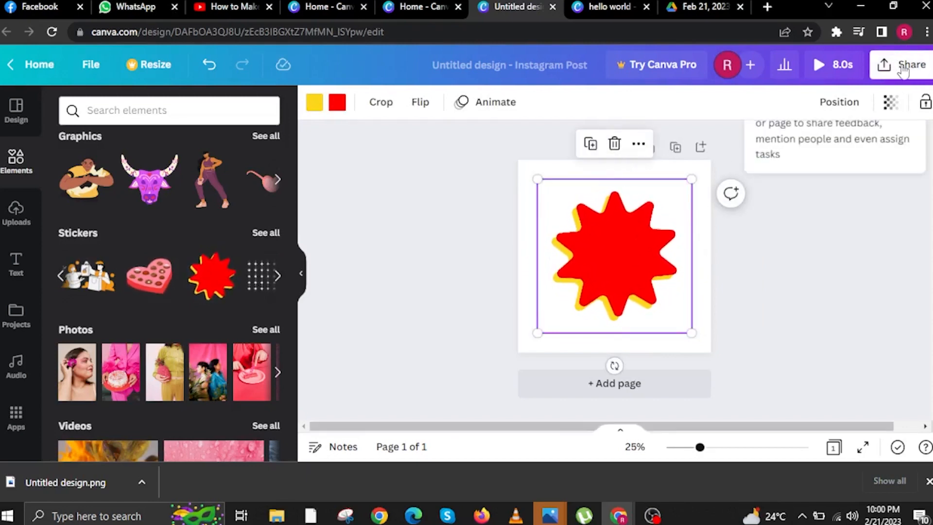
# Download the starburst design from Canva's Share menu as a PNG file
pyautogui.click(912, 65)
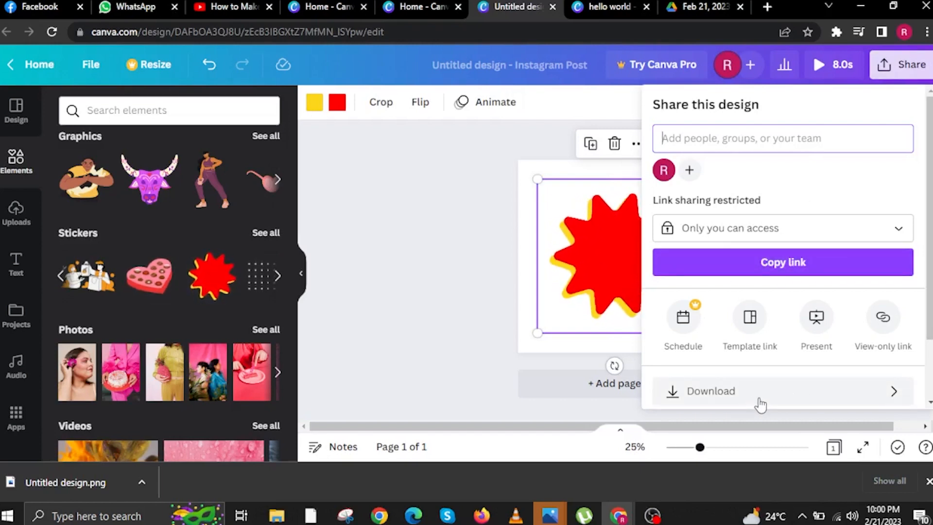
pyautogui.click(710, 391)
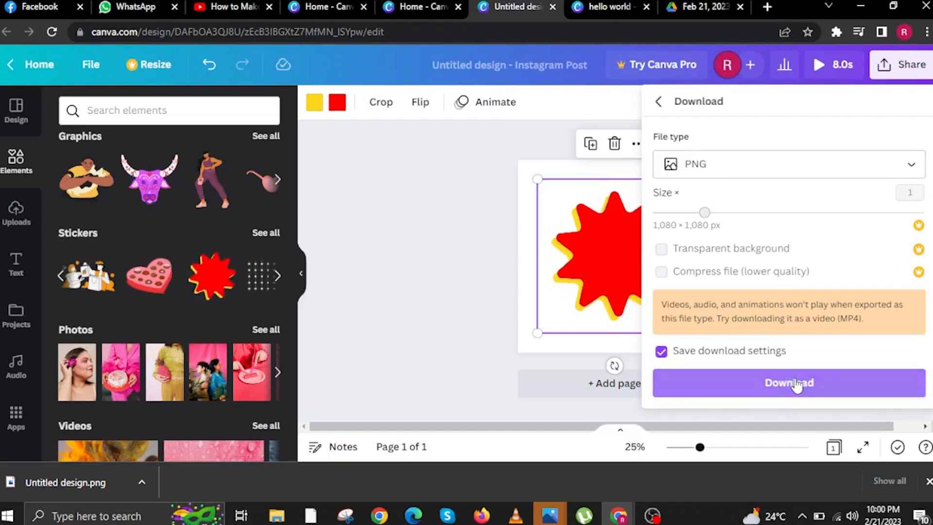
pyautogui.click(788, 382)
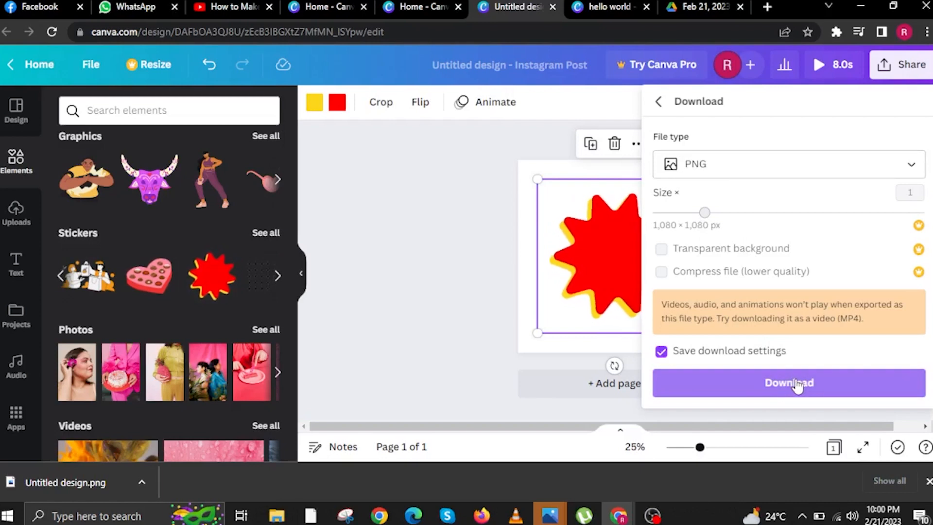
pyautogui.click(788, 382)
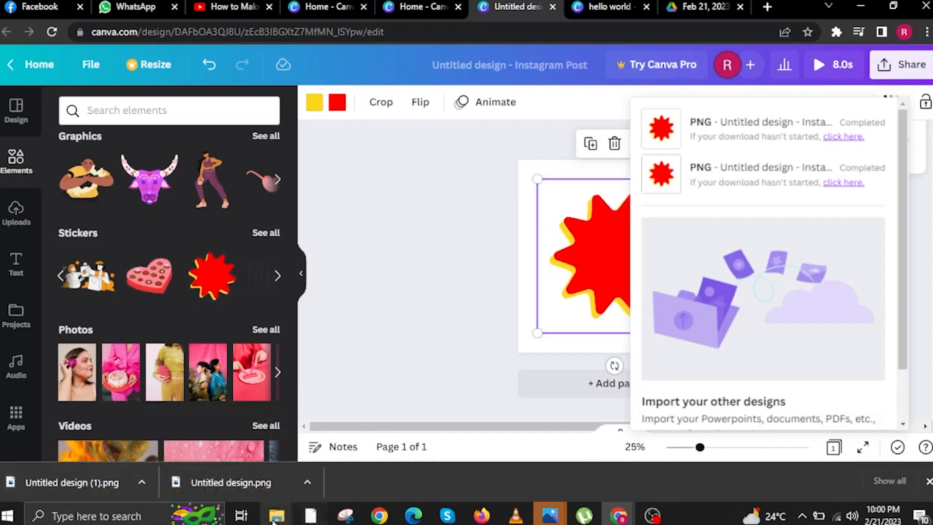
pyautogui.click(276, 515)
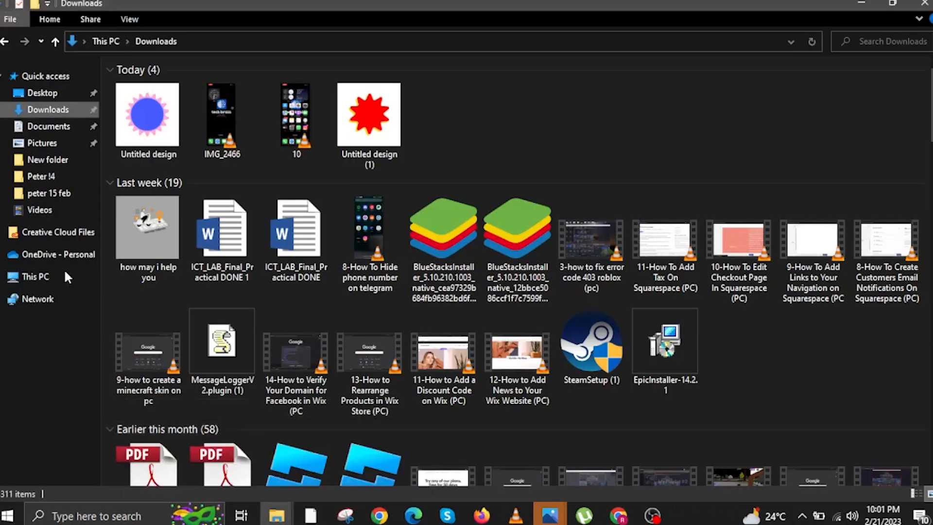
pyautogui.click(368, 119)
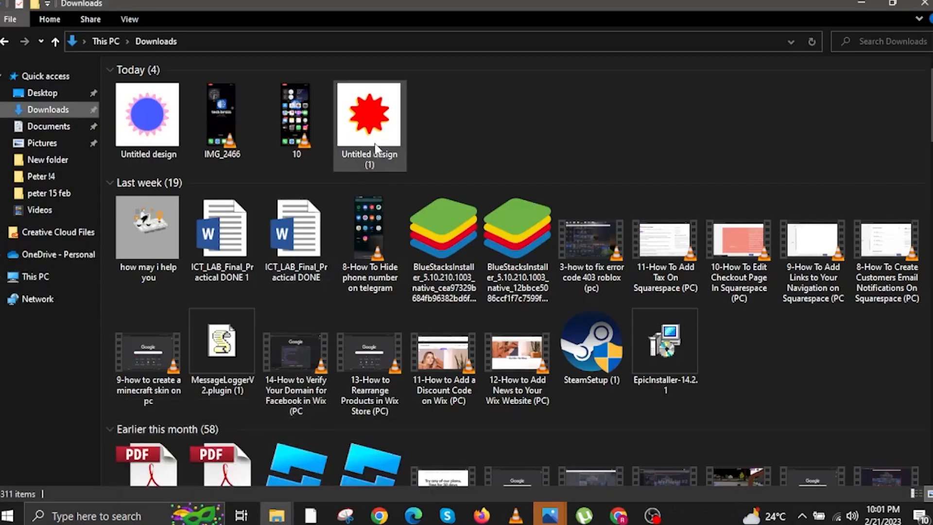
pyautogui.moveTo(641, 501)
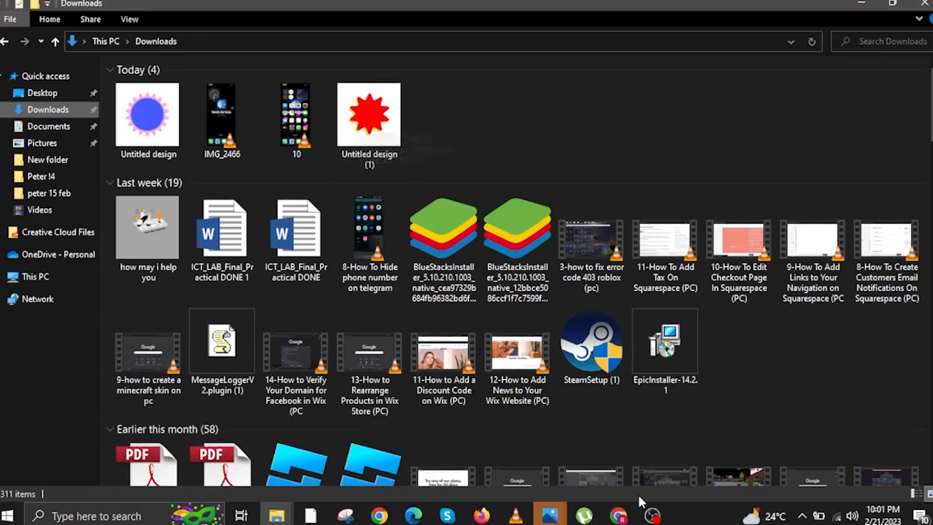
pyautogui.moveTo(618, 515)
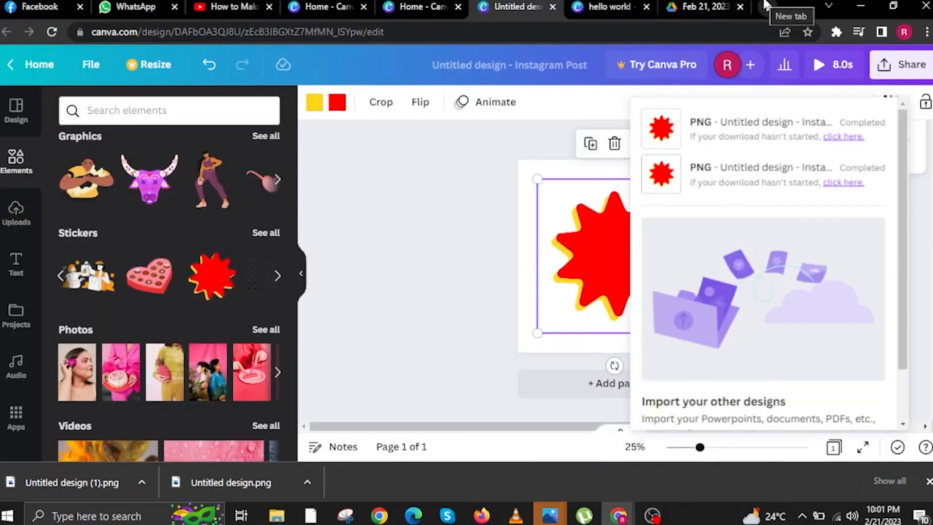
# In a new tab, type a note about free background removal, then enter lunapic.com
pyautogui.click(789, 16)
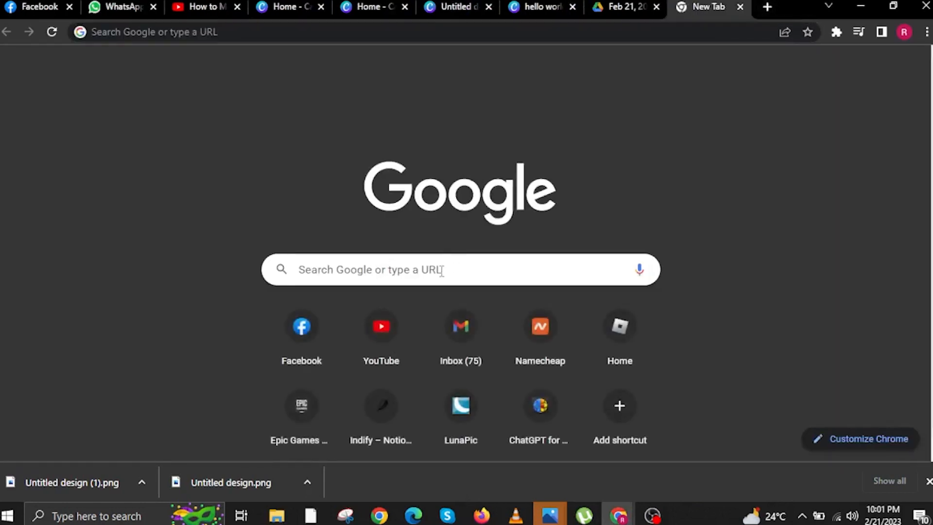
pyautogui.write('if you want t')
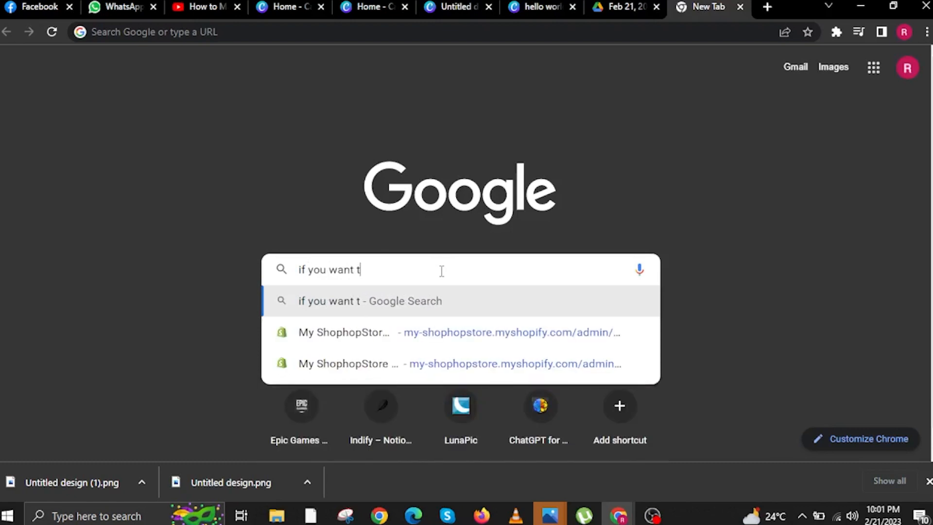
pyautogui.write('o')
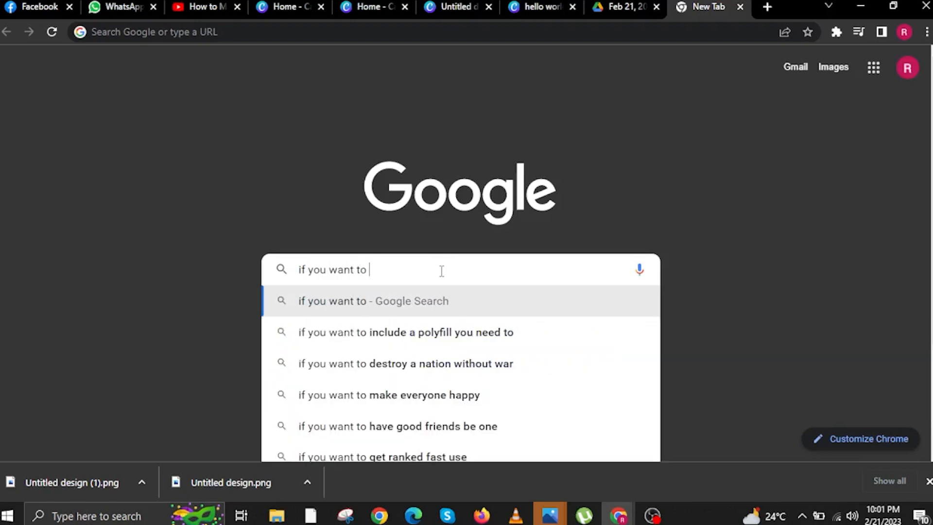
pyautogui.write('remove')
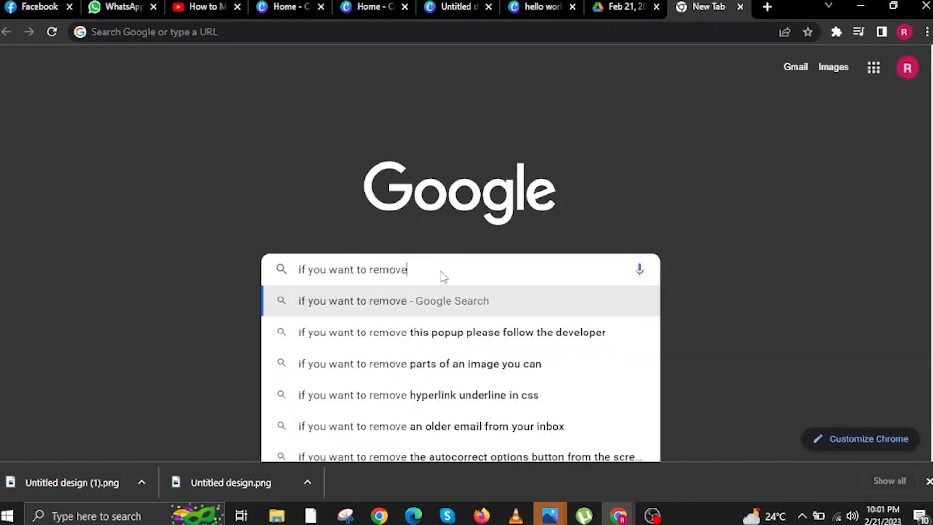
pyautogui.write('backg')
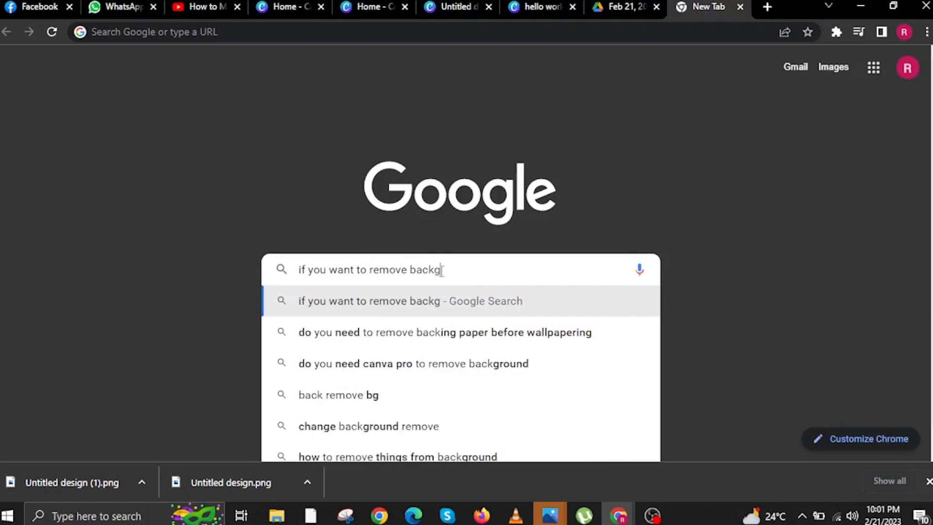
pyautogui.write('round on canva')
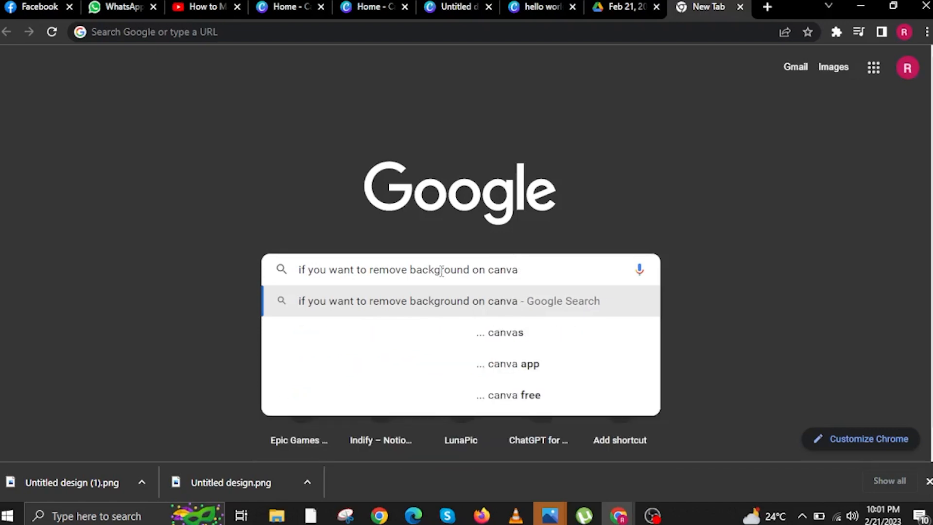
pyautogui.write(',')
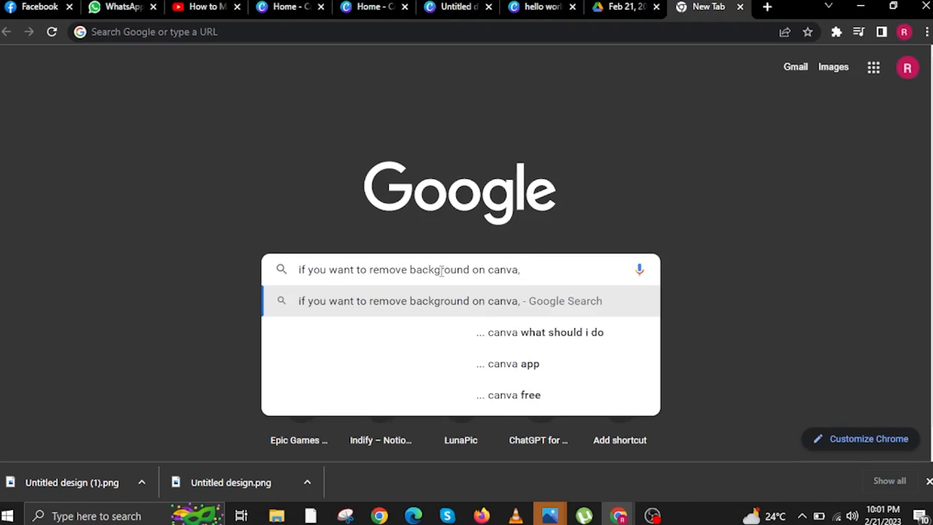
pyautogui.write('Its')
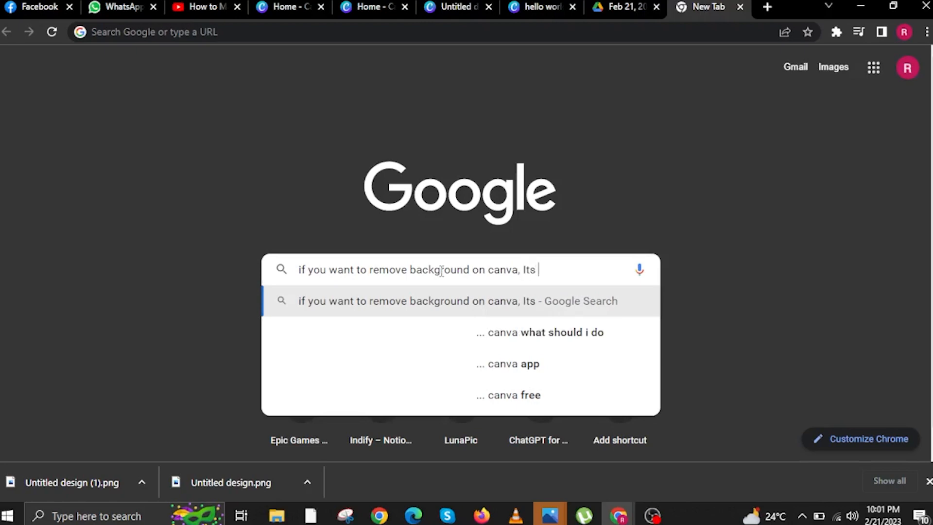
pyautogui.write('paid but y')
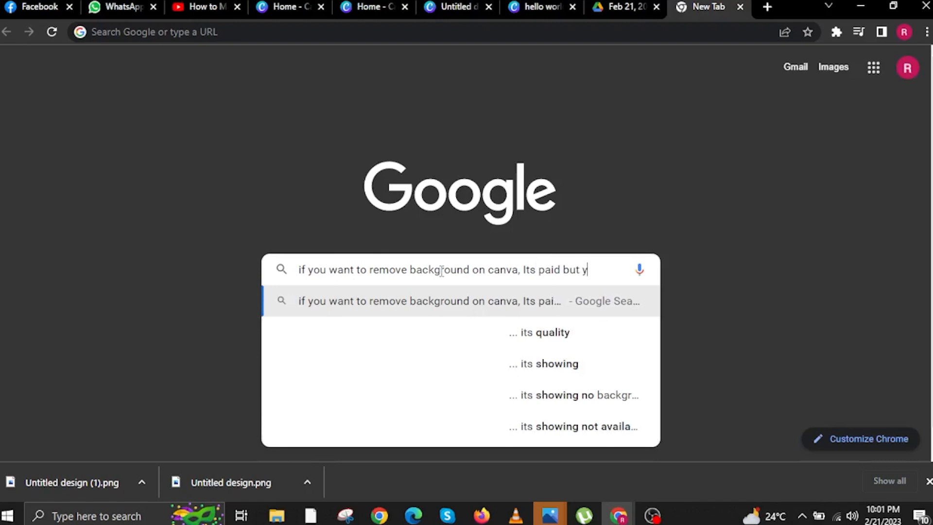
pyautogui.write('ou want to do it')
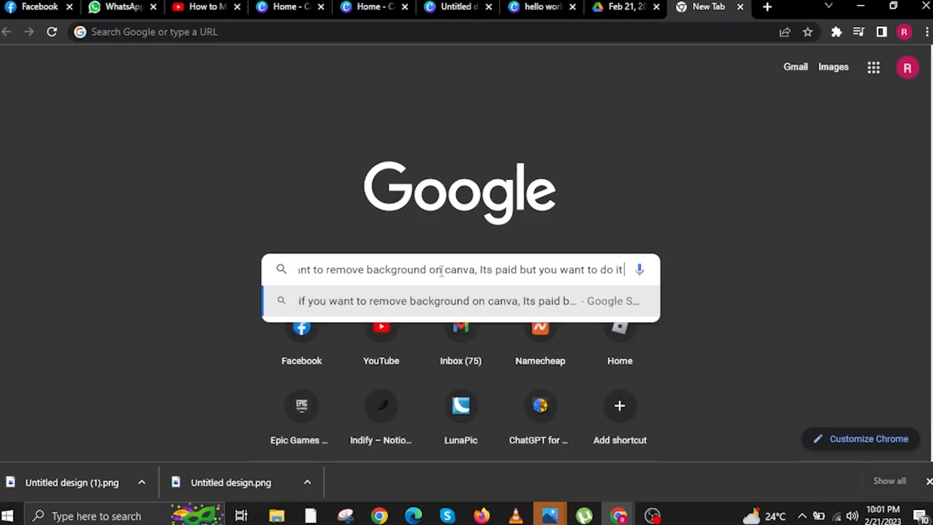
pyautogui.write('for free, Lunapic.com will do it for f')
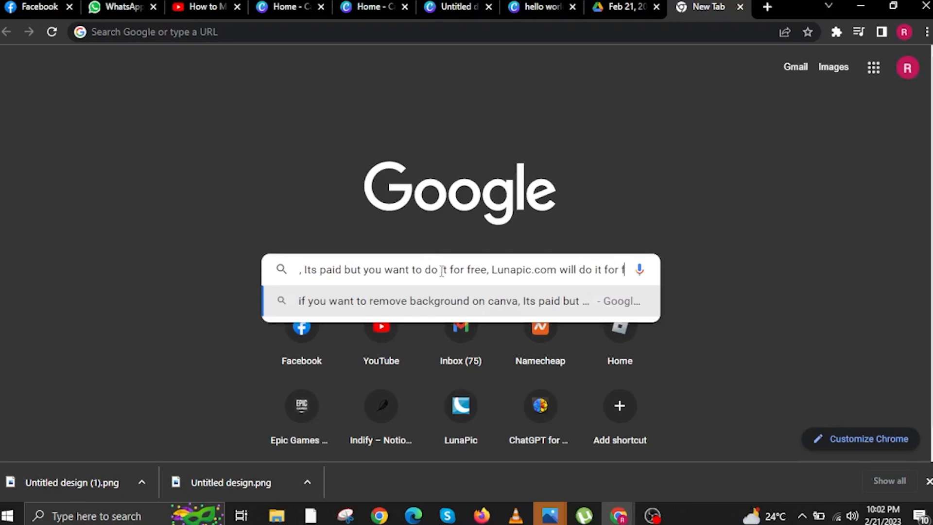
pyautogui.write('lunapic.com/editor/')
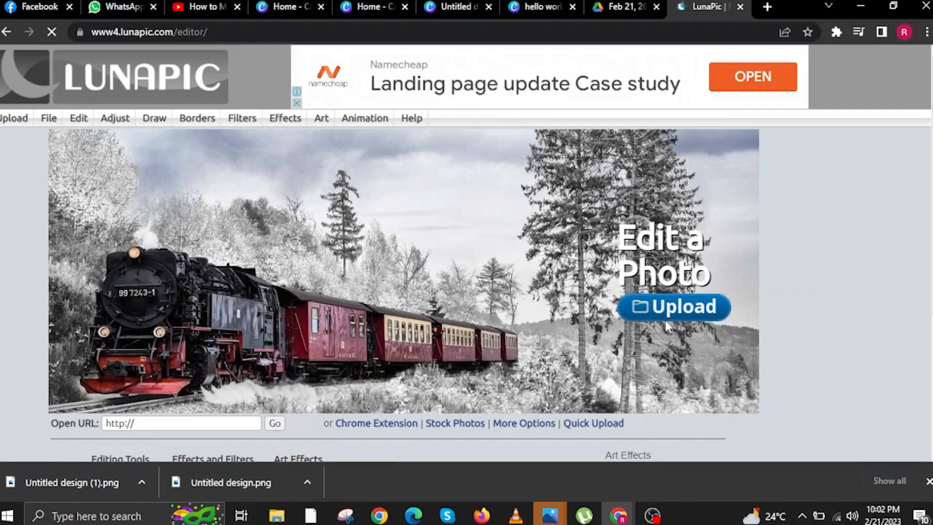
# Upload 'Untitled design (1)' from the Downloads folder into LunaPic
pyautogui.click(673, 307)
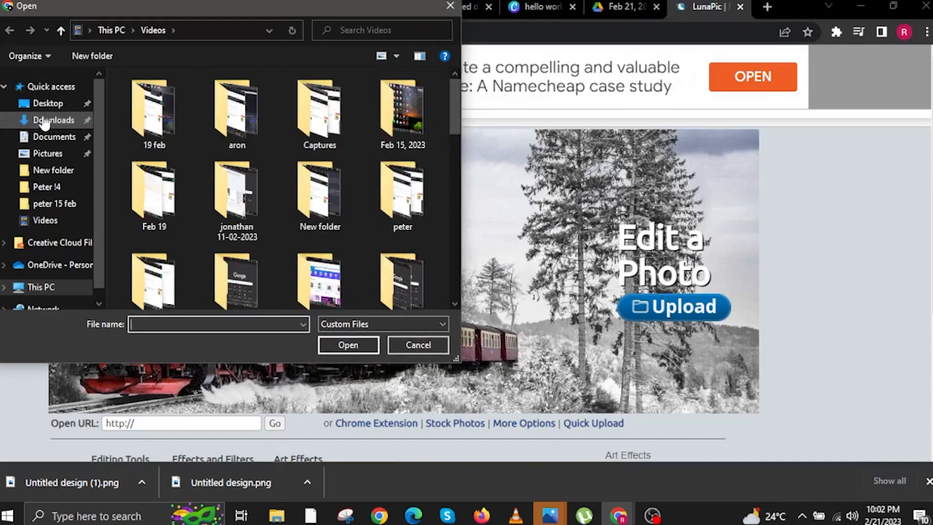
pyautogui.click(54, 119)
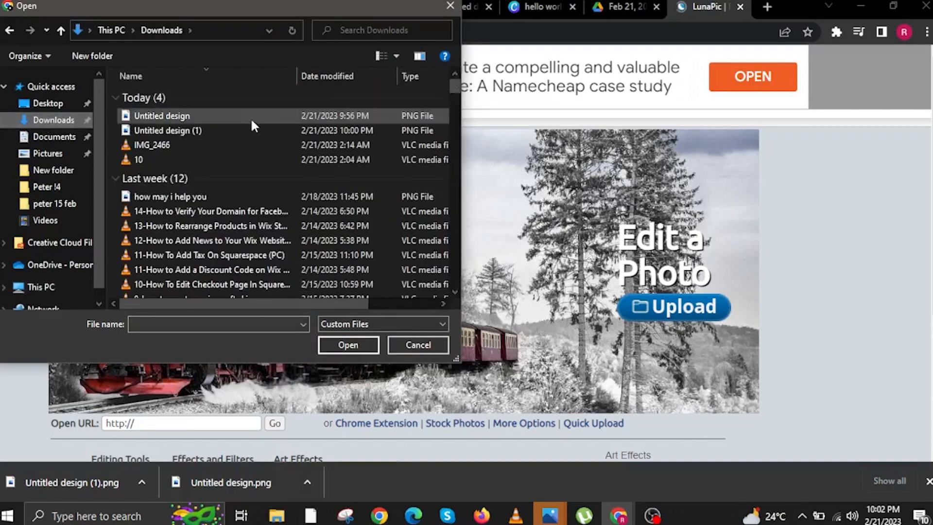
pyautogui.click(167, 130)
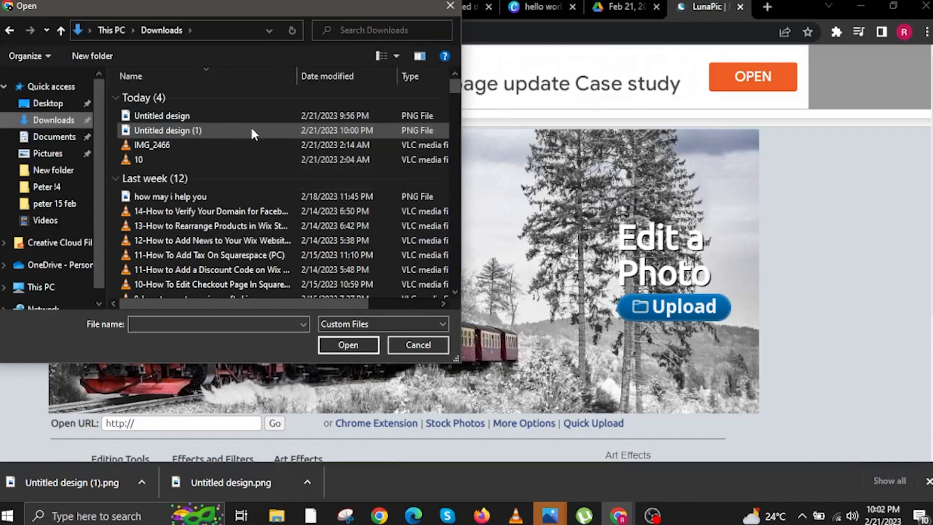
pyautogui.click(167, 131)
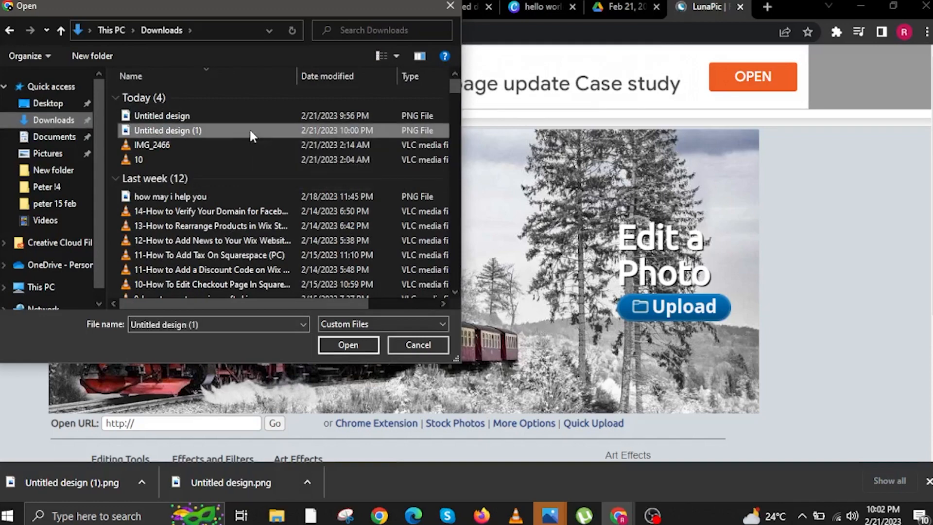
pyautogui.click(347, 345)
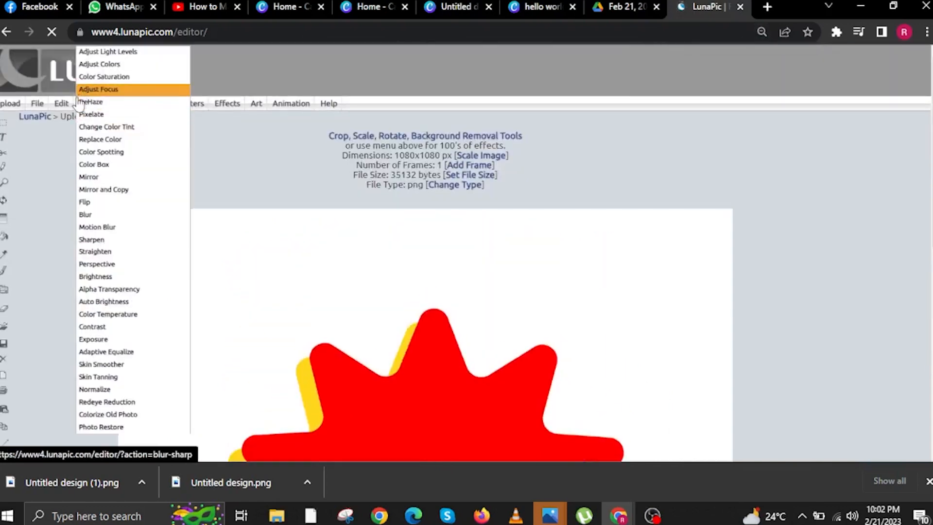
# Apply Edit > Transparent Background so the starburst sits on a checkerboard
pyautogui.click(60, 103)
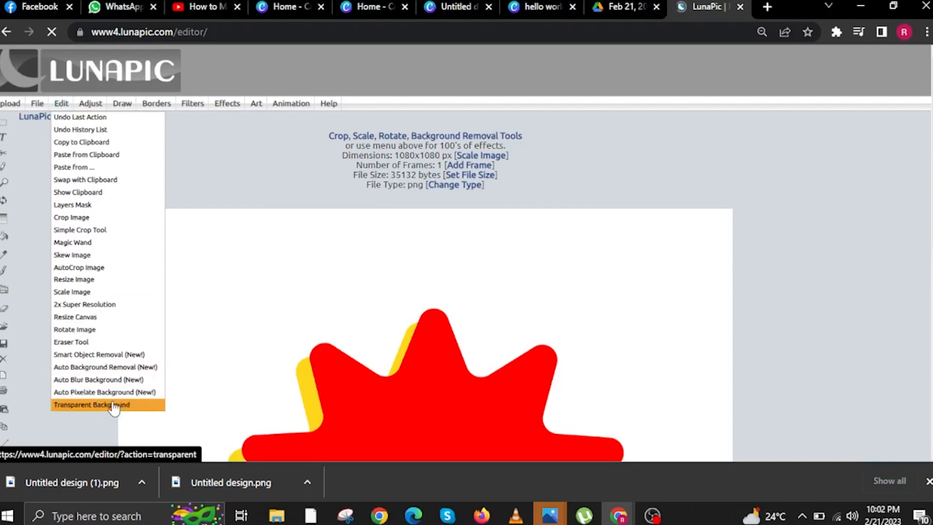
pyautogui.click(91, 405)
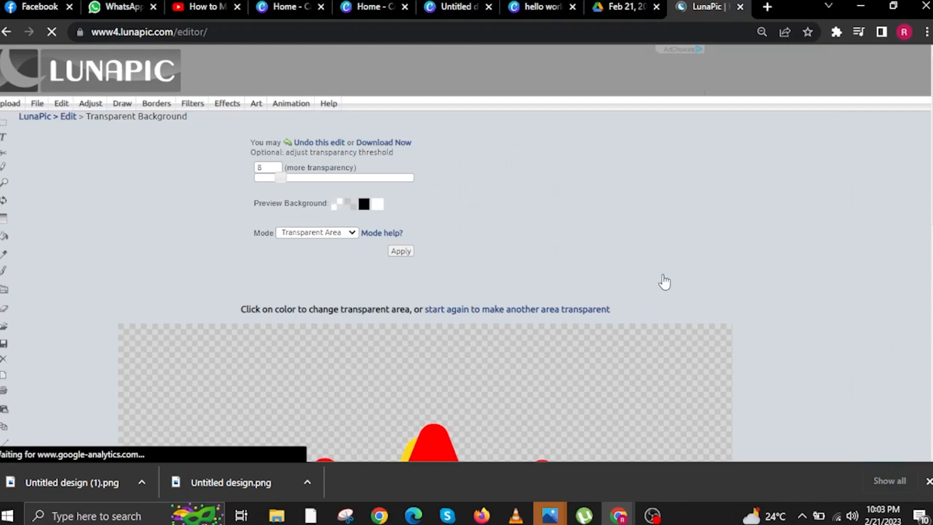
pyautogui.scroll(-3)
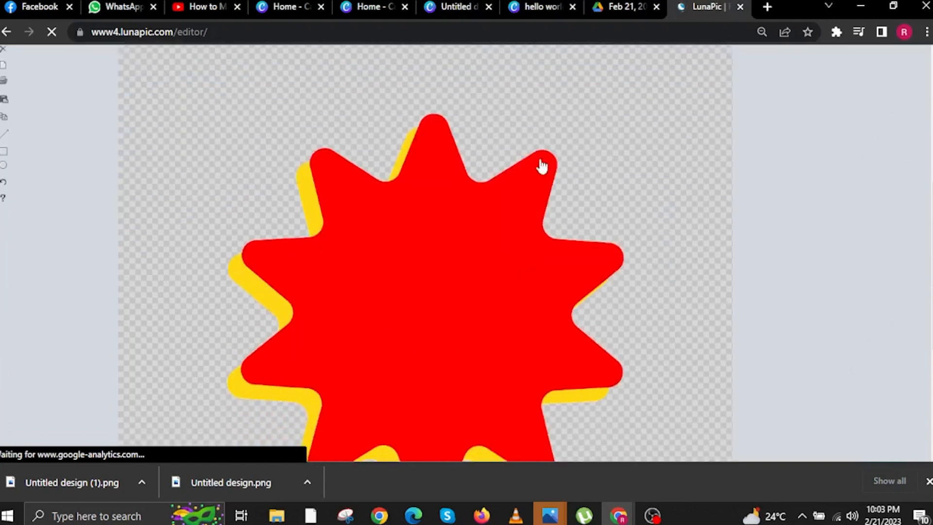
pyautogui.scroll(-3)
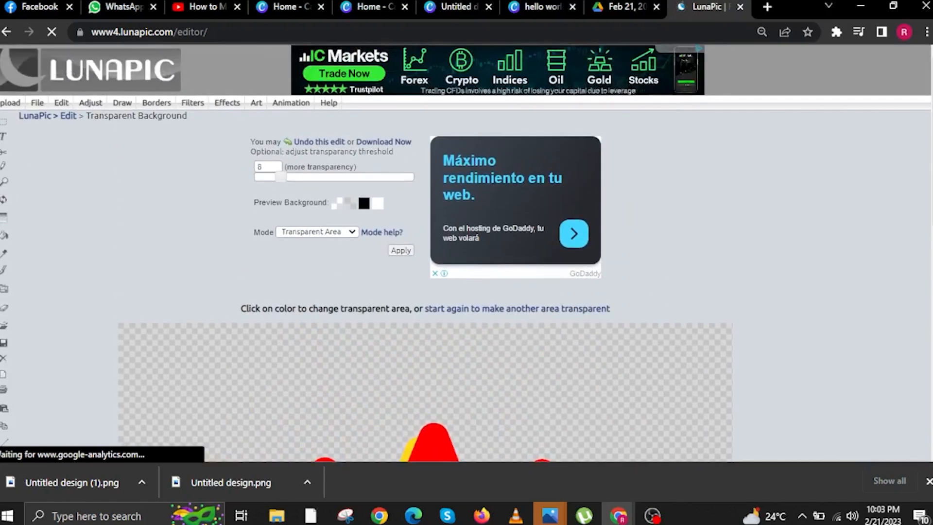
pyautogui.click(37, 103)
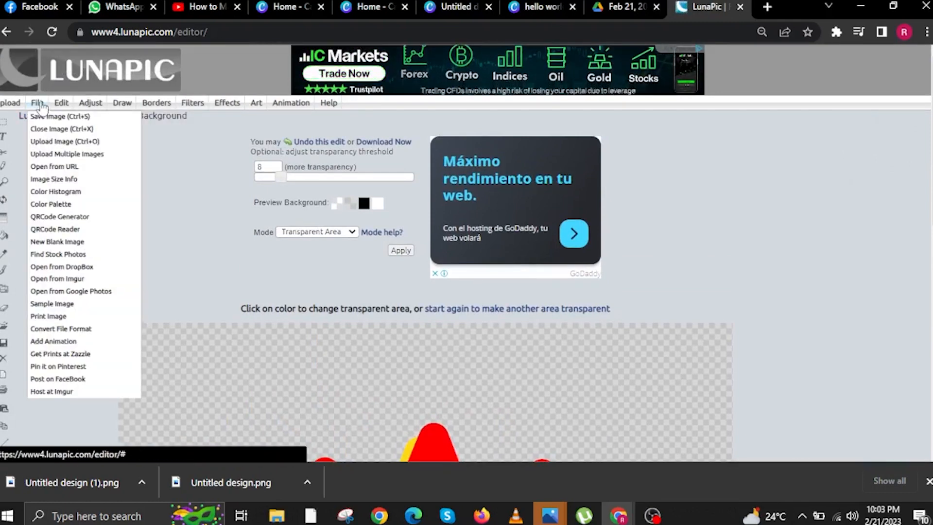
# Save the transparent starburst as a PNG and open the imageedit file in Photos
pyautogui.click(59, 116)
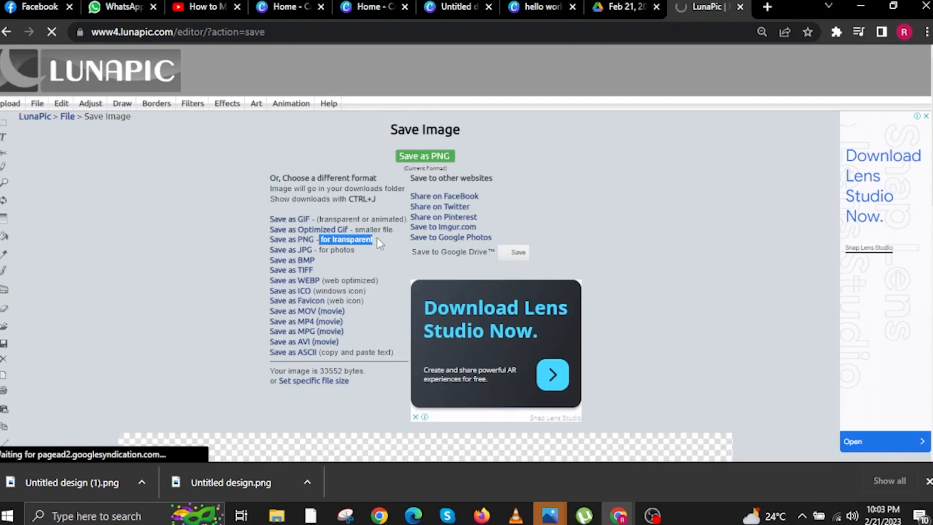
pyautogui.click(292, 238)
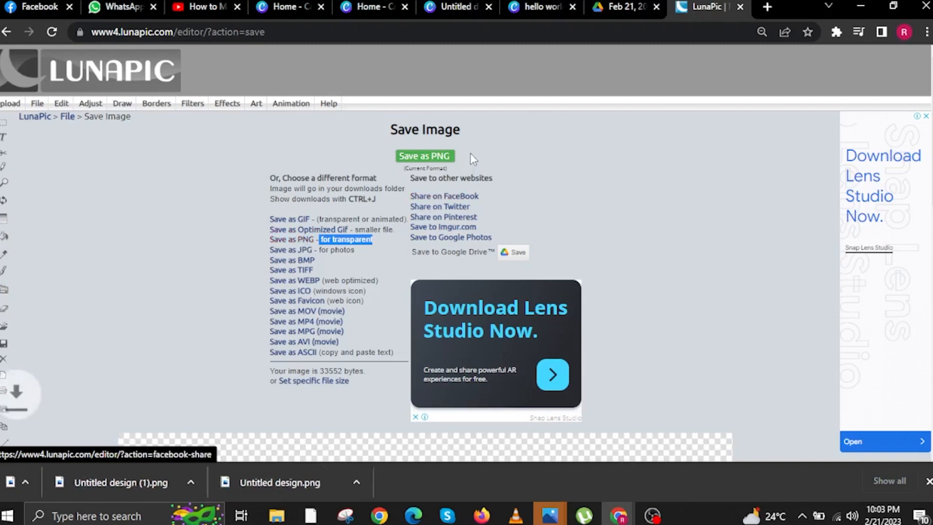
pyautogui.click(424, 156)
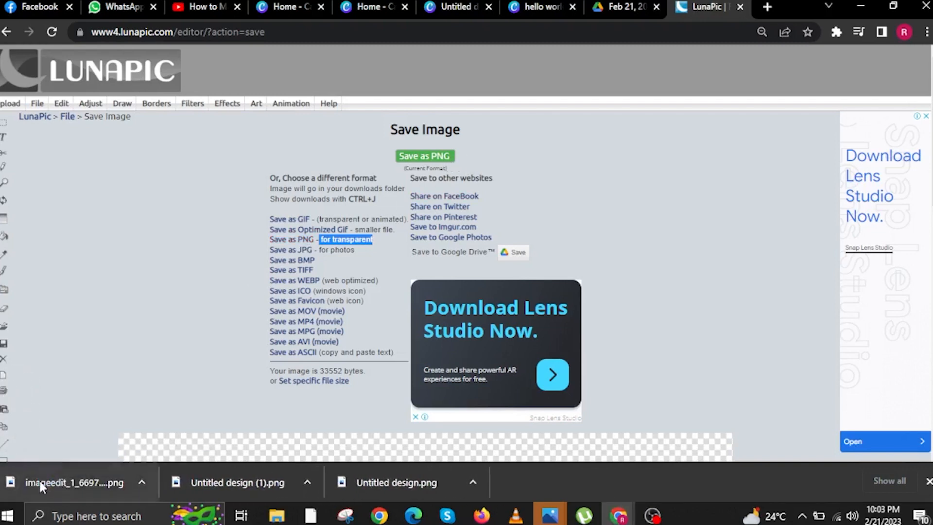
pyautogui.click(74, 482)
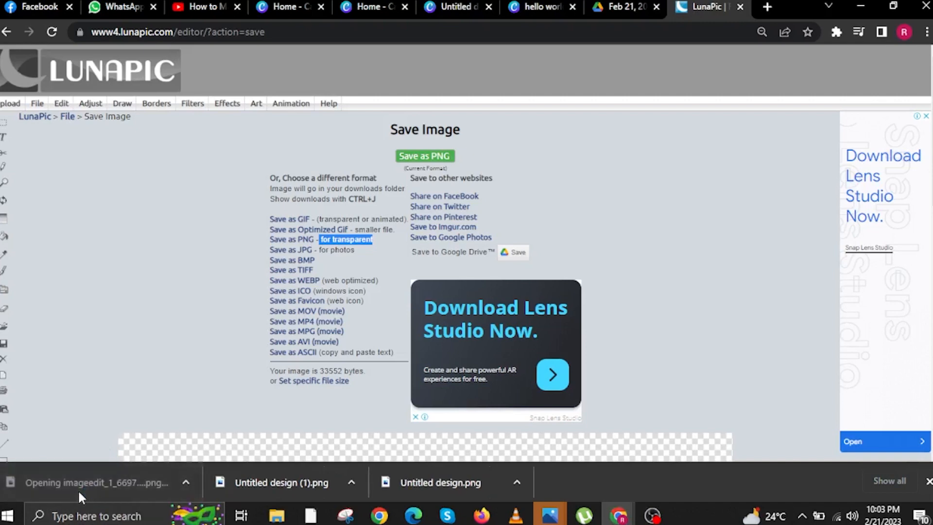
pyautogui.click(95, 482)
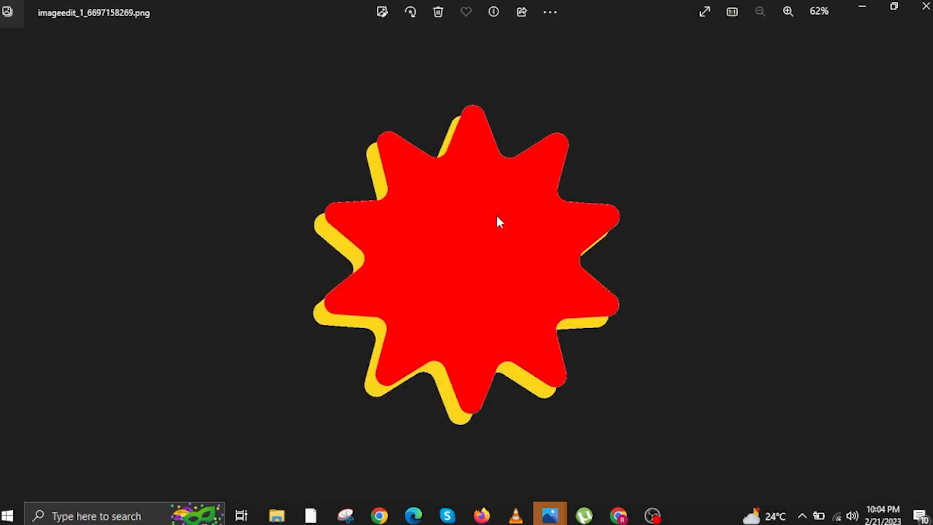
pyautogui.moveTo(745, 223)
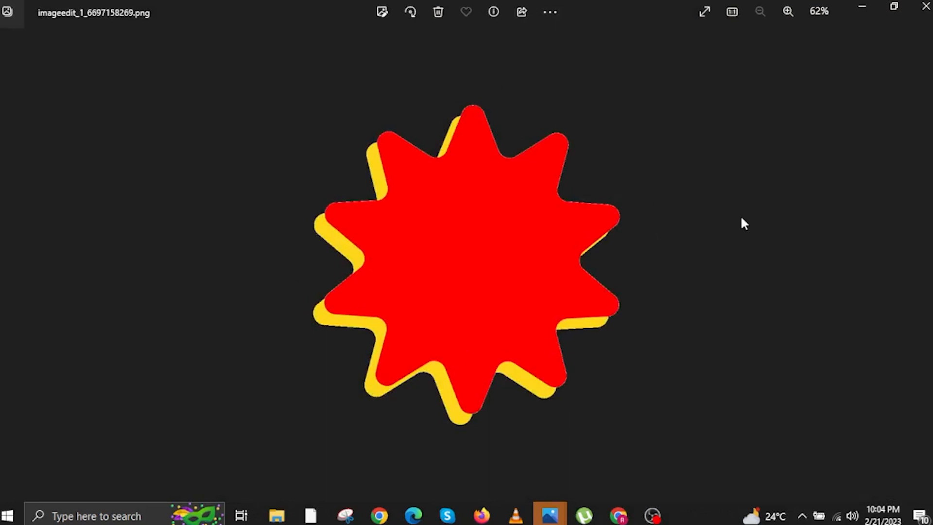